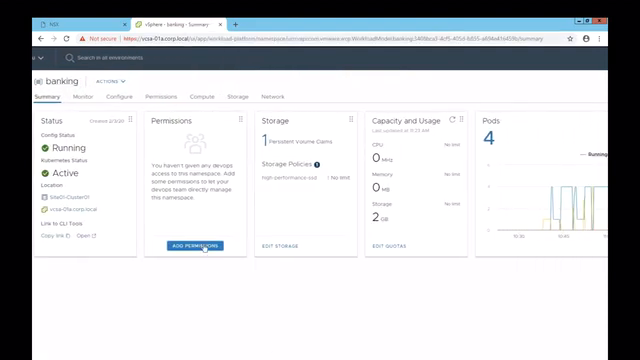
Grant namespace permissions to the Banking-apps-developers group with a chosen role.
{"action": "left_click", "coordinate": [204, 244]}
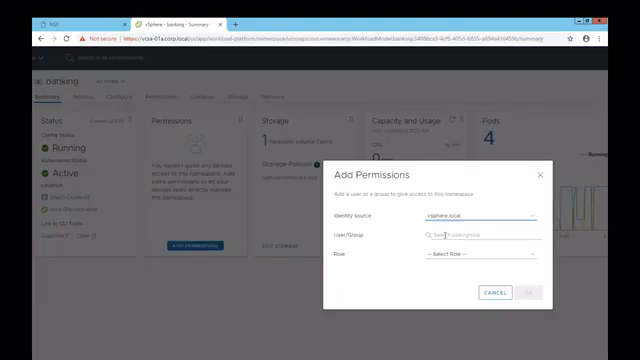
{"action": "type", "text": "Banking-apps-developers"}
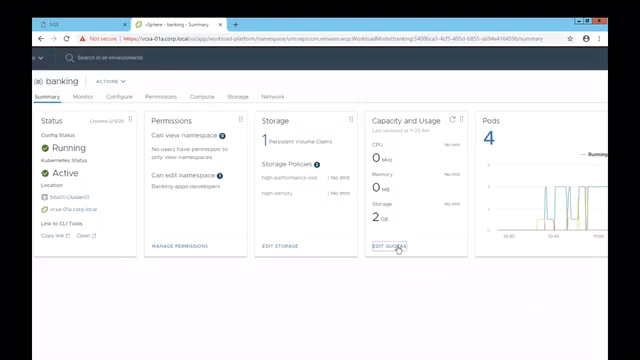
List the namespace's four running pods and show the first banking pod's YAML configuration.
{"action": "left_click", "coordinate": [408, 244]}
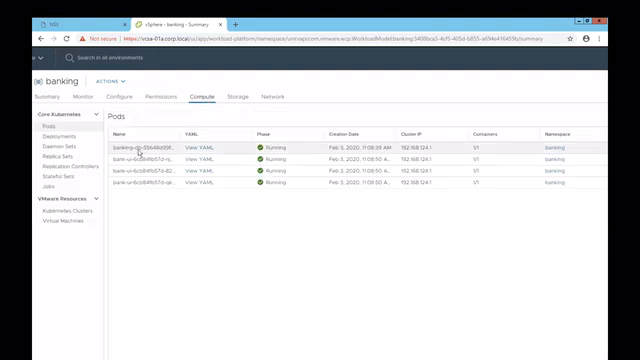
{"action": "left_click", "coordinate": [186, 148]}
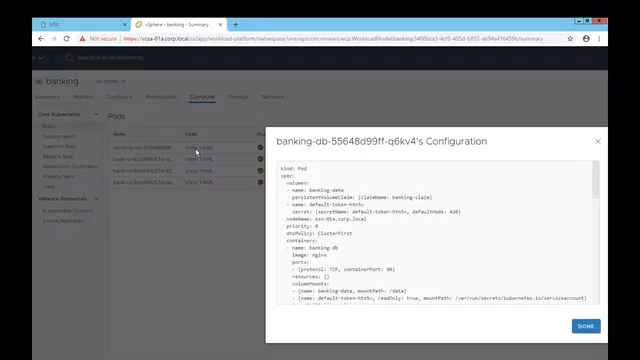